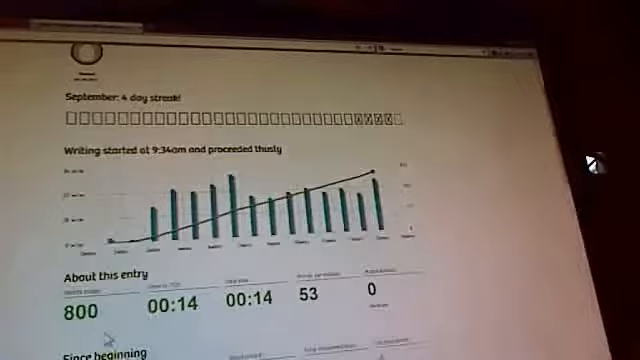
scroll("down", 3)
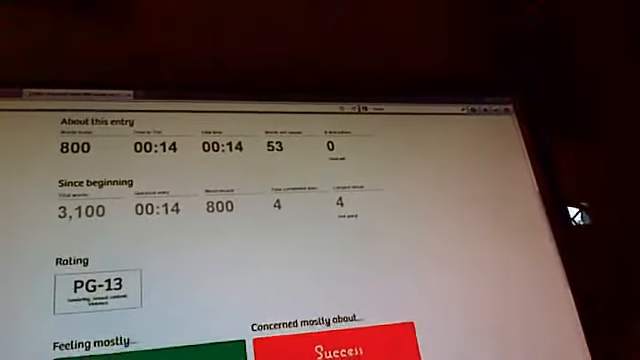
scroll("down", 3)
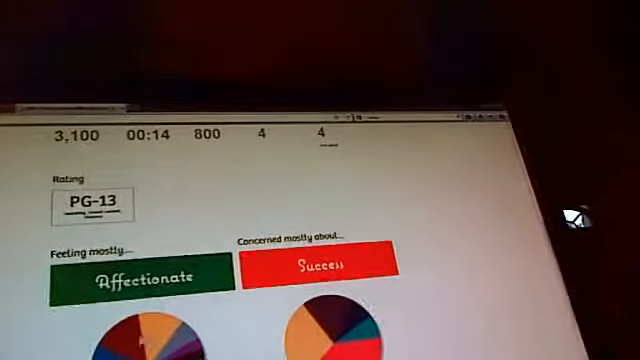
scroll("down", 3)
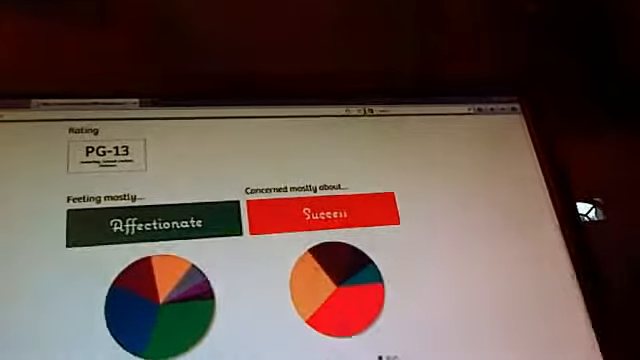
scroll("down", 3)
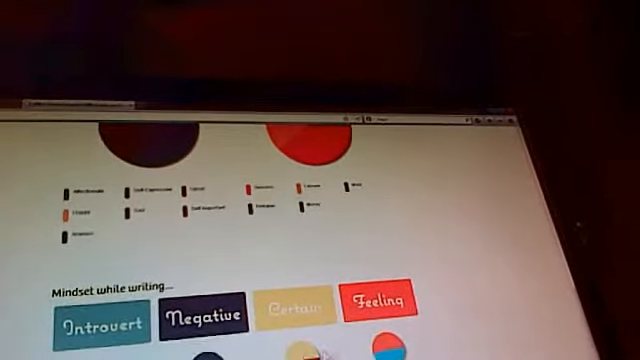
scroll("down", 3)
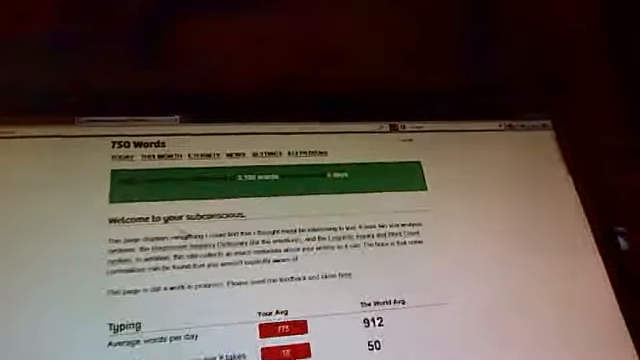
scroll("down", 3)
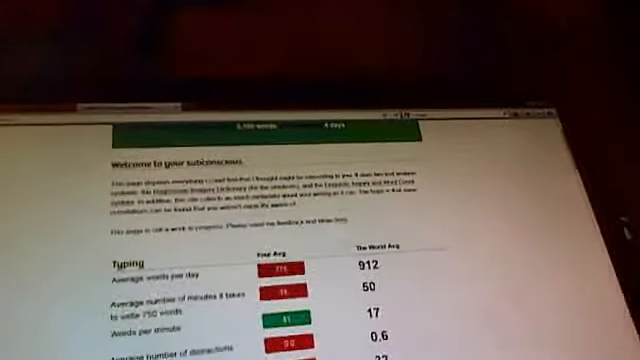
scroll("down", 3)
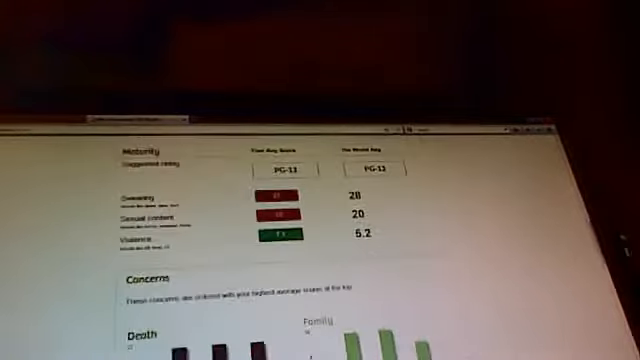